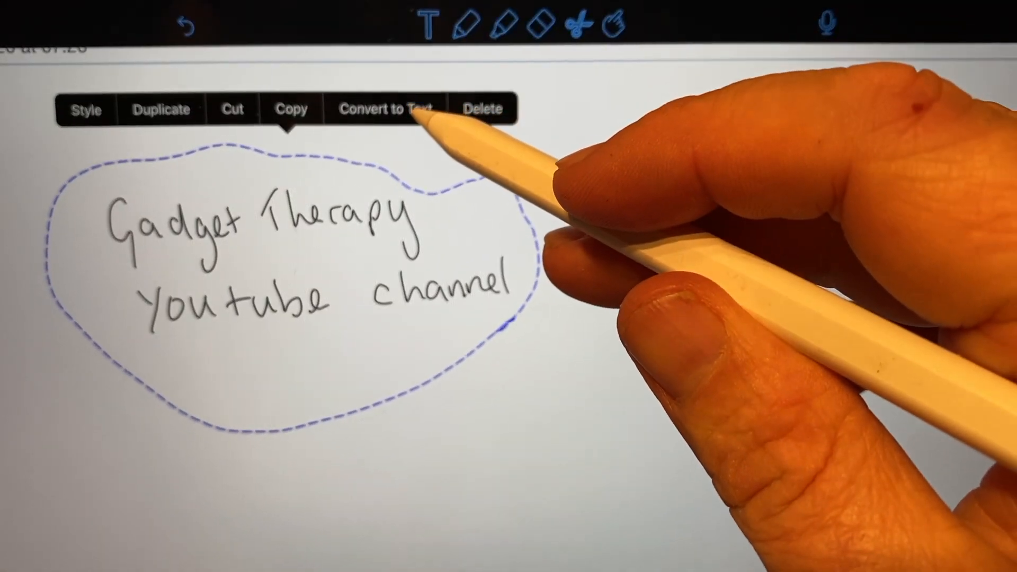
Convert the lassoed handwriting into typed text in an editable text box.
left_click(386, 108)
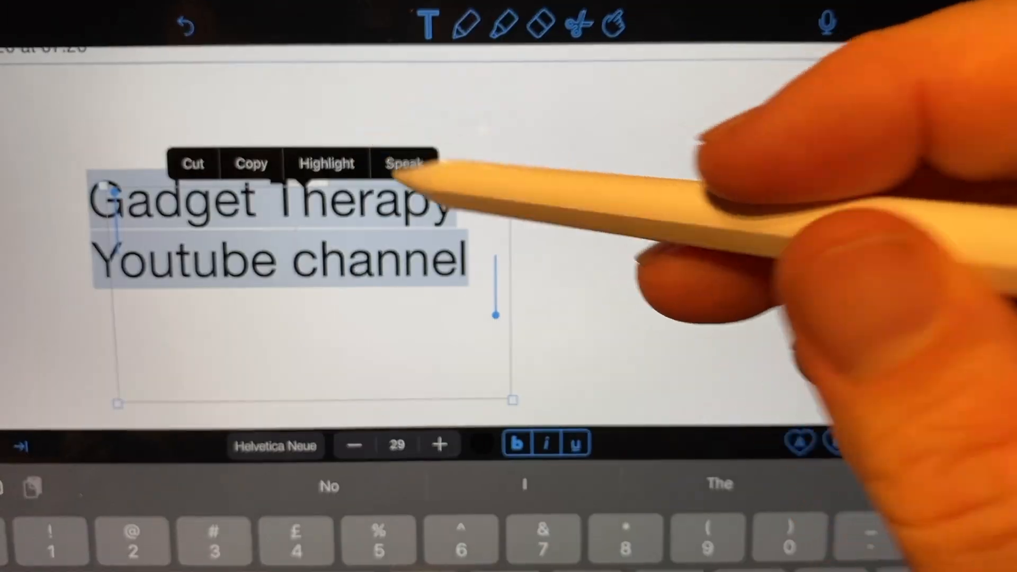
Make the converted text bold and change its font to Marker Felt.
left_click(517, 445)
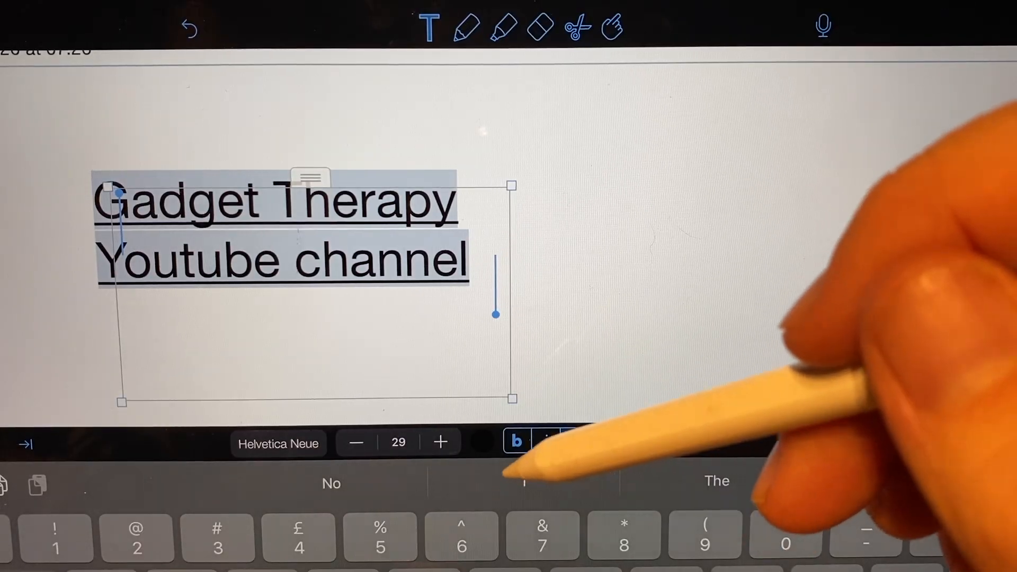
left_click(278, 443)
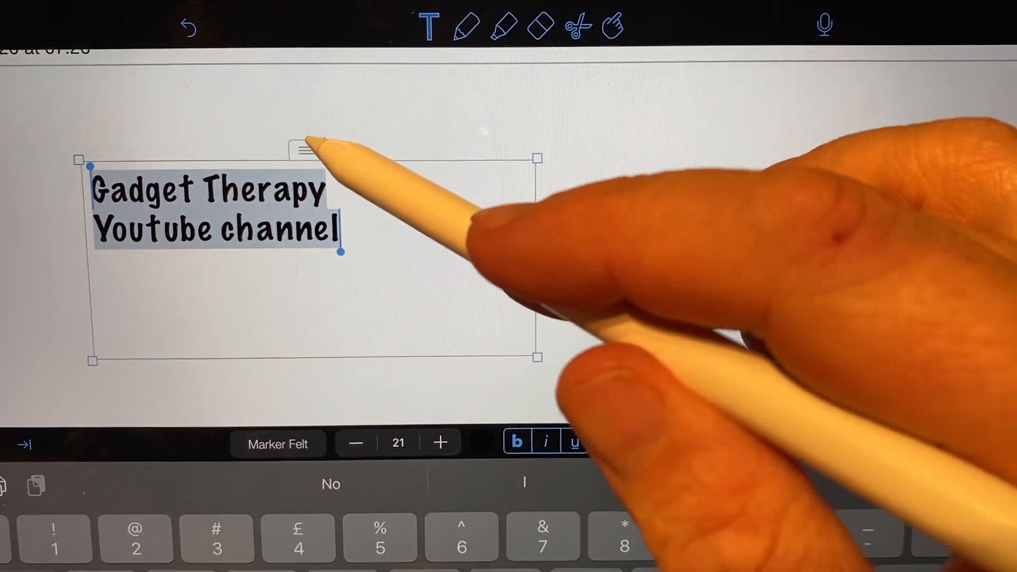
Try brown lined and dark textured paper, then settle on light lined paper for the text box.
left_click(373, 146)
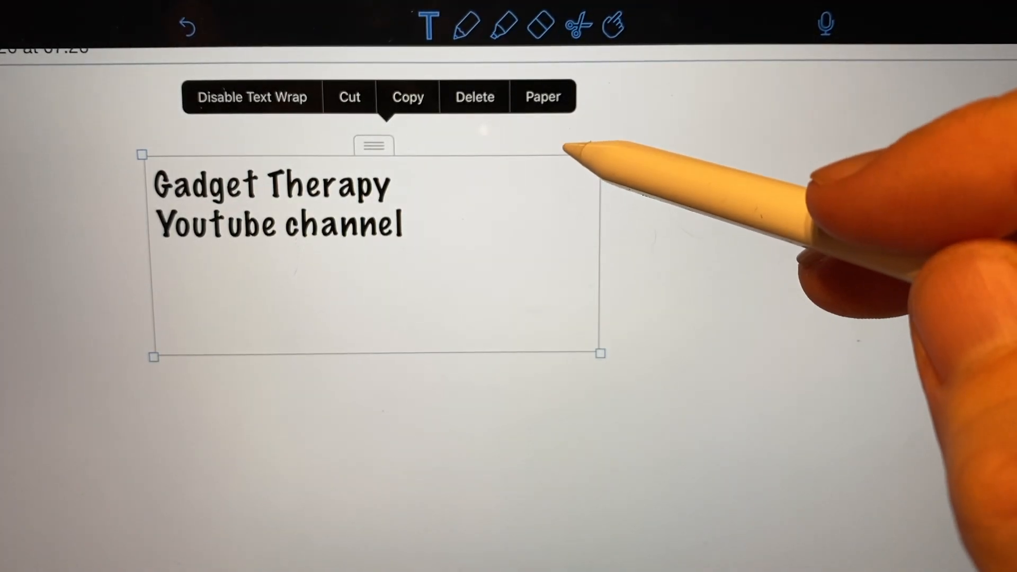
left_click(543, 96)
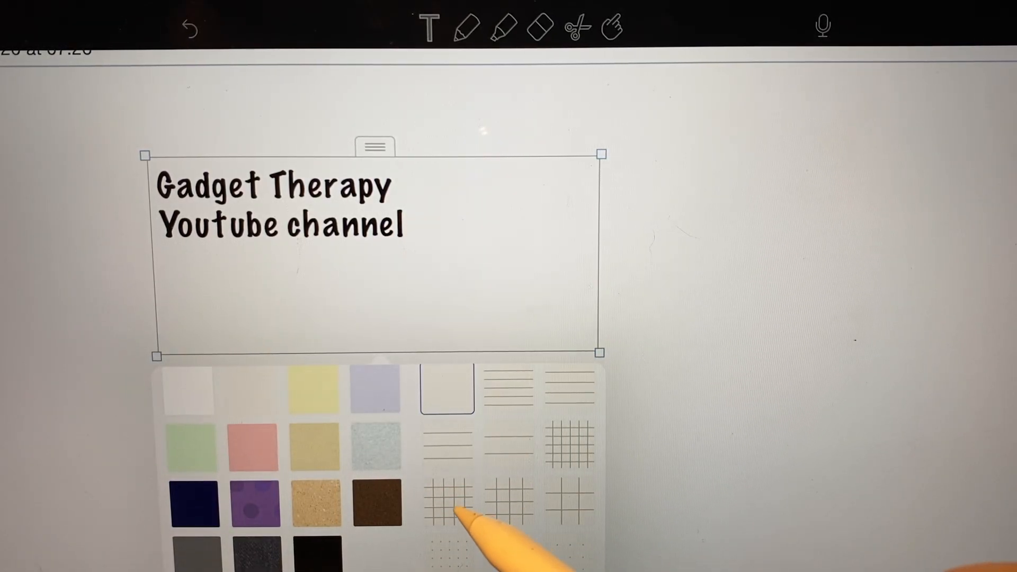
left_click(510, 389)
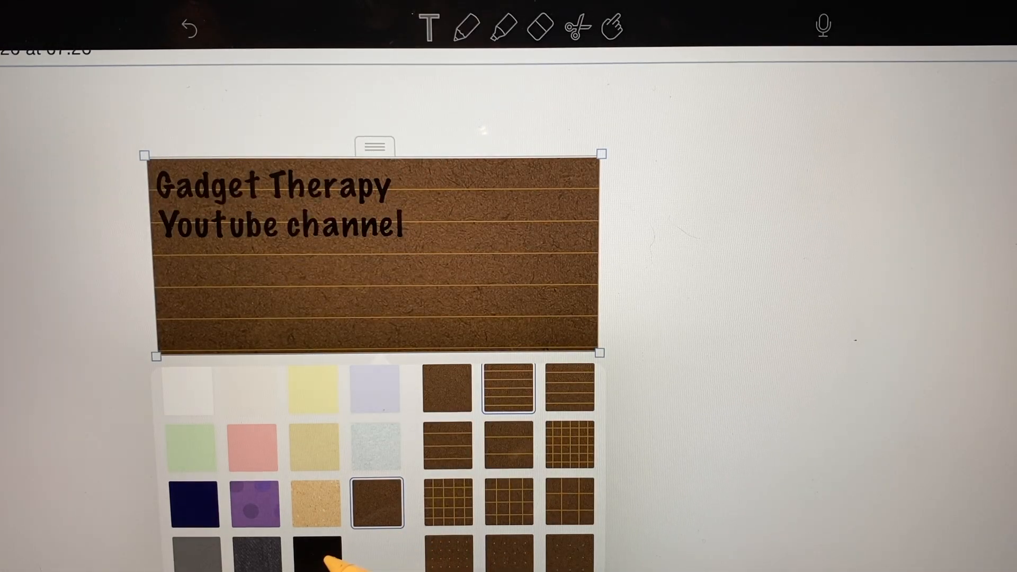
left_click(256, 538)
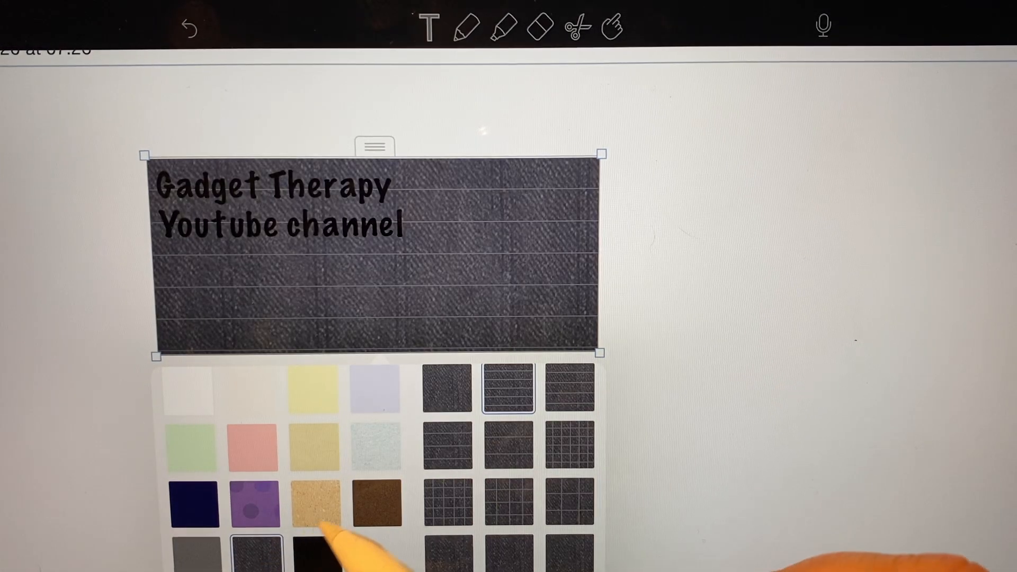
left_click(186, 389)
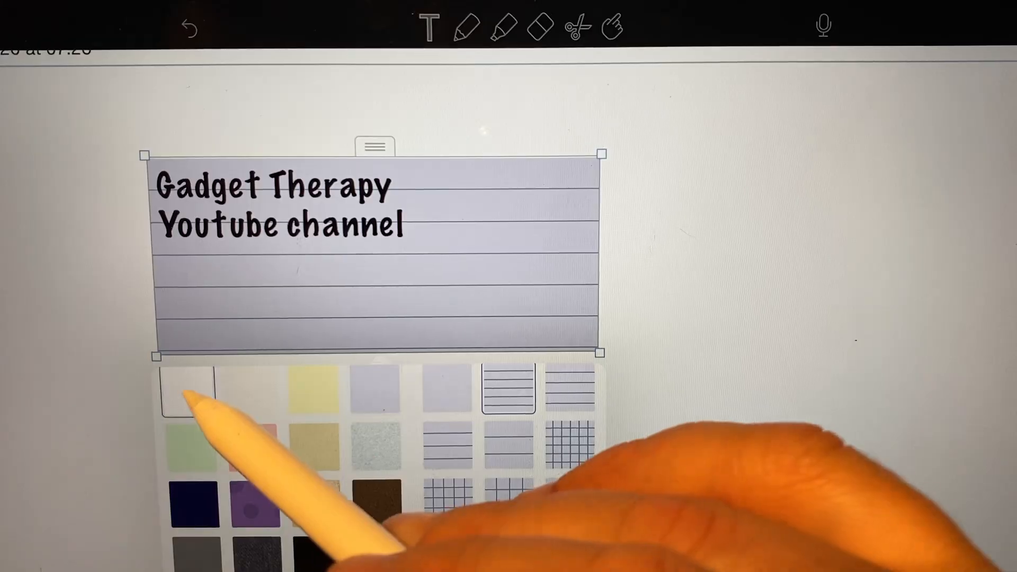